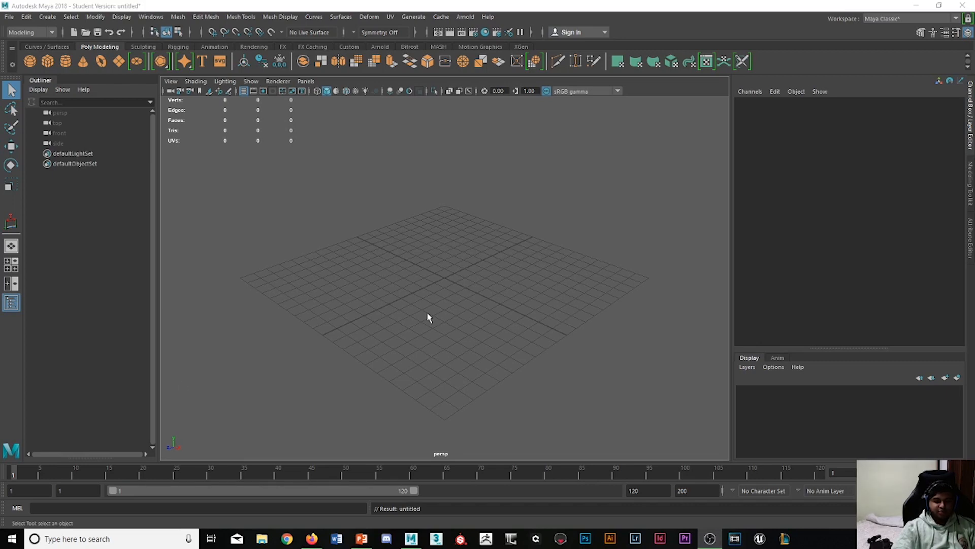
{"action": "mouse_move", "coordinate": [342, 224]}
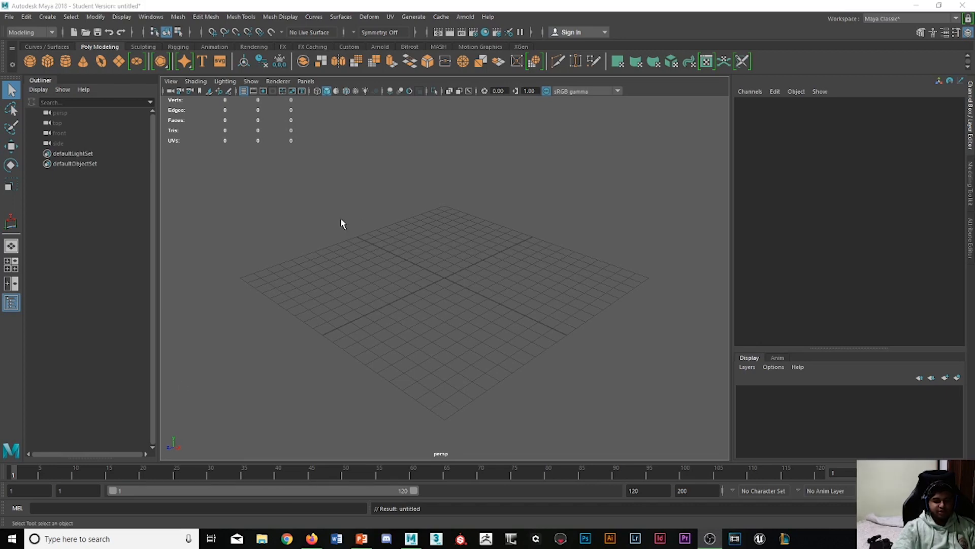
{"action": "mouse_move", "coordinate": [455, 232]}
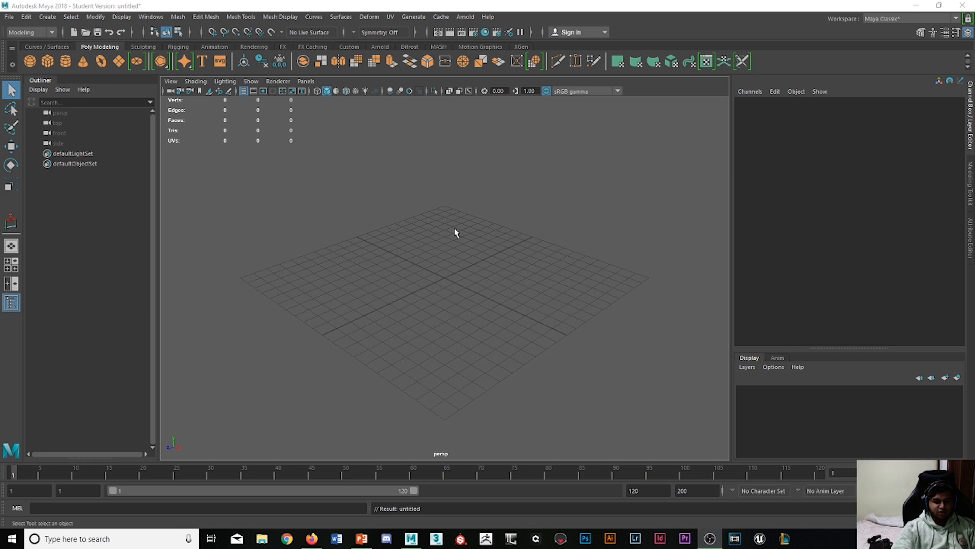
{"action": "mouse_move", "coordinate": [568, 450]}
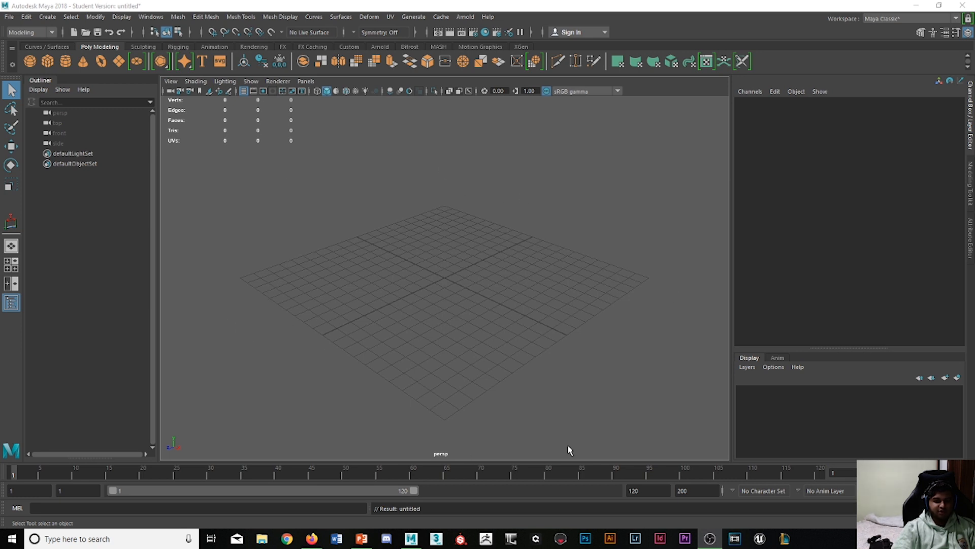
{"action": "mouse_move", "coordinate": [526, 480]}
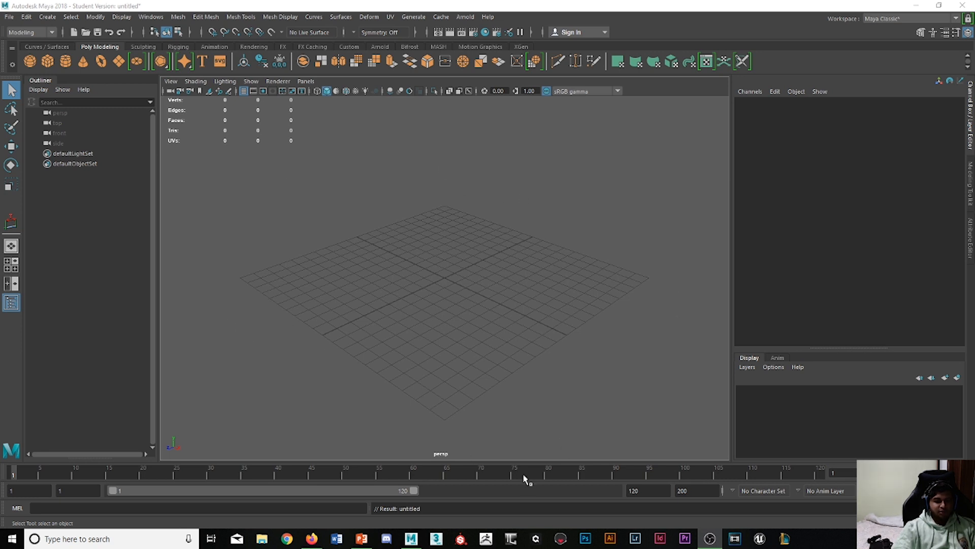
{"action": "mouse_move", "coordinate": [479, 349]}
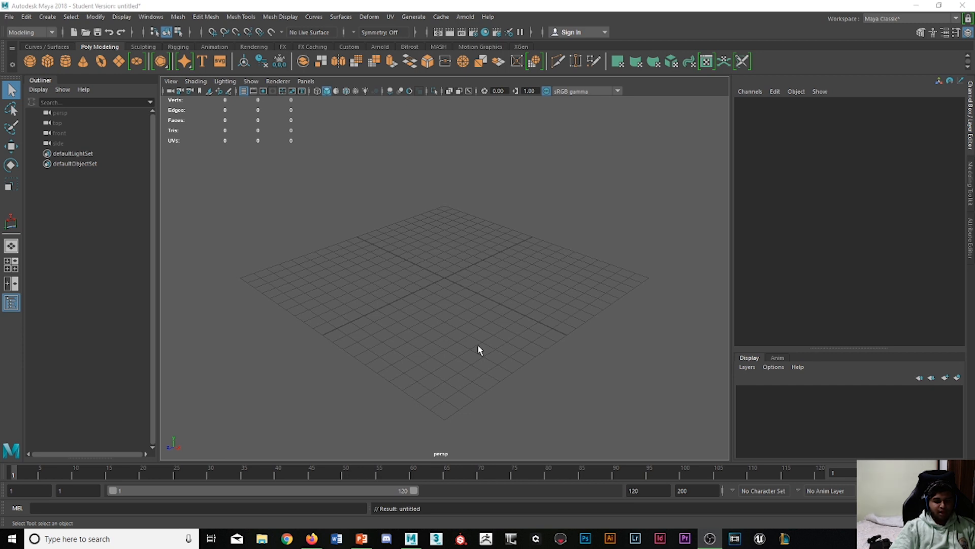
{"action": "mouse_move", "coordinate": [441, 275]}
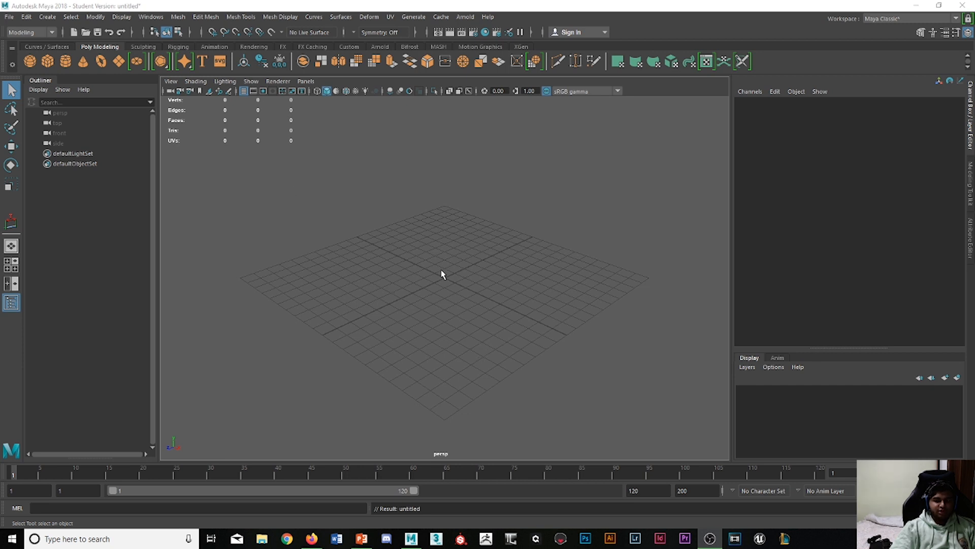
{"action": "mouse_move", "coordinate": [453, 268]}
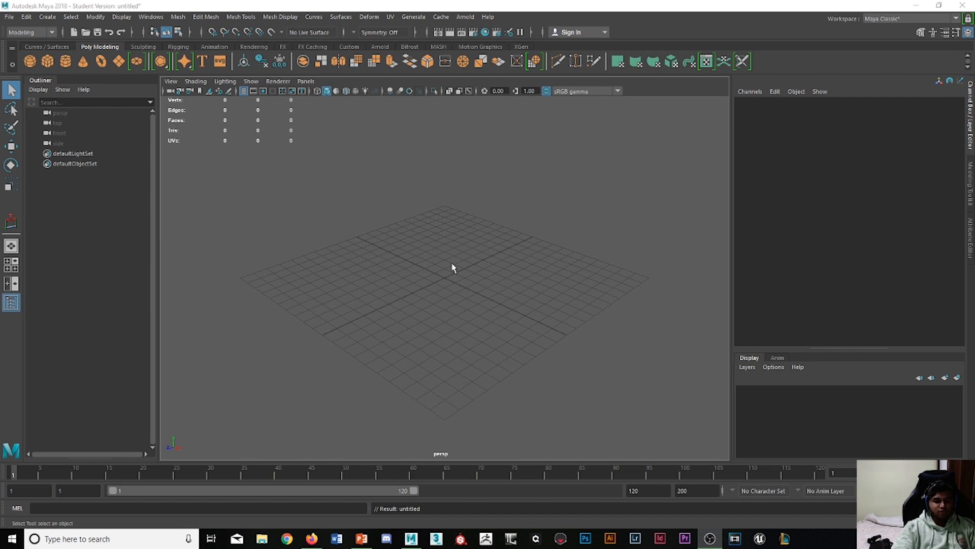
{"action": "mouse_move", "coordinate": [463, 269]}
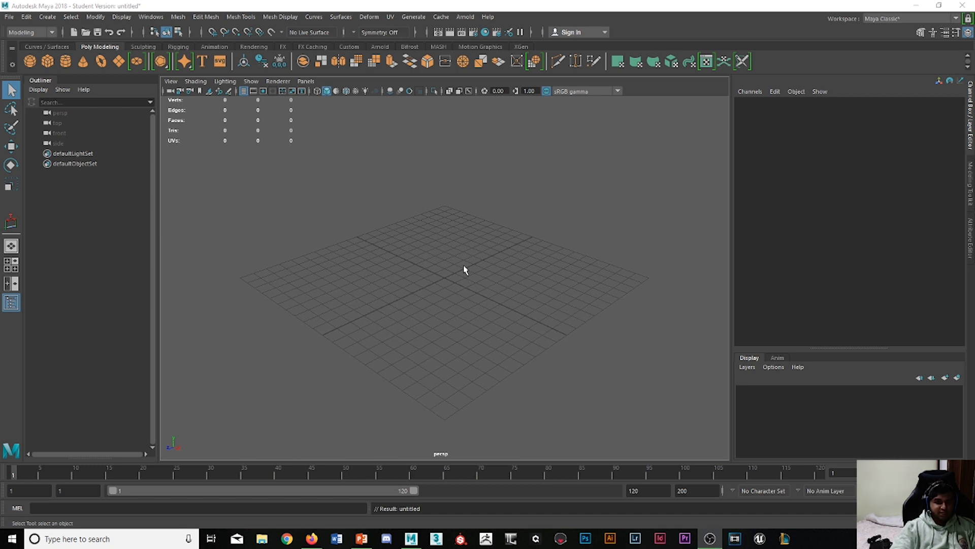
{"action": "mouse_move", "coordinate": [438, 263]}
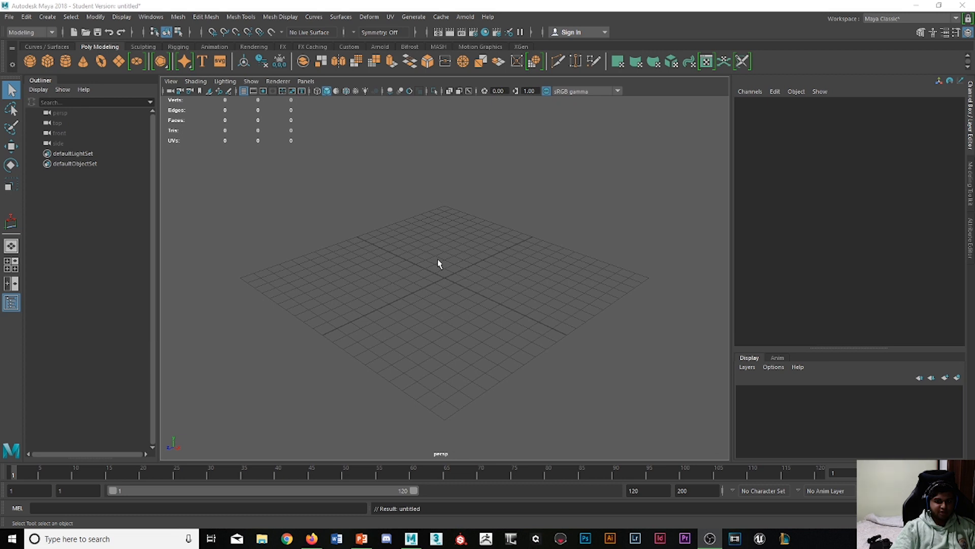
{"action": "mouse_move", "coordinate": [340, 300]}
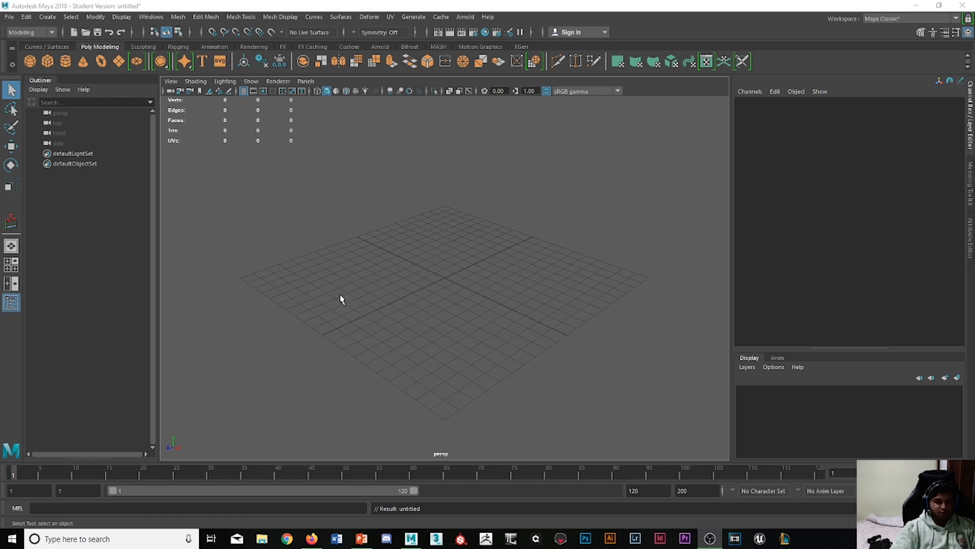
{"action": "mouse_move", "coordinate": [313, 242]}
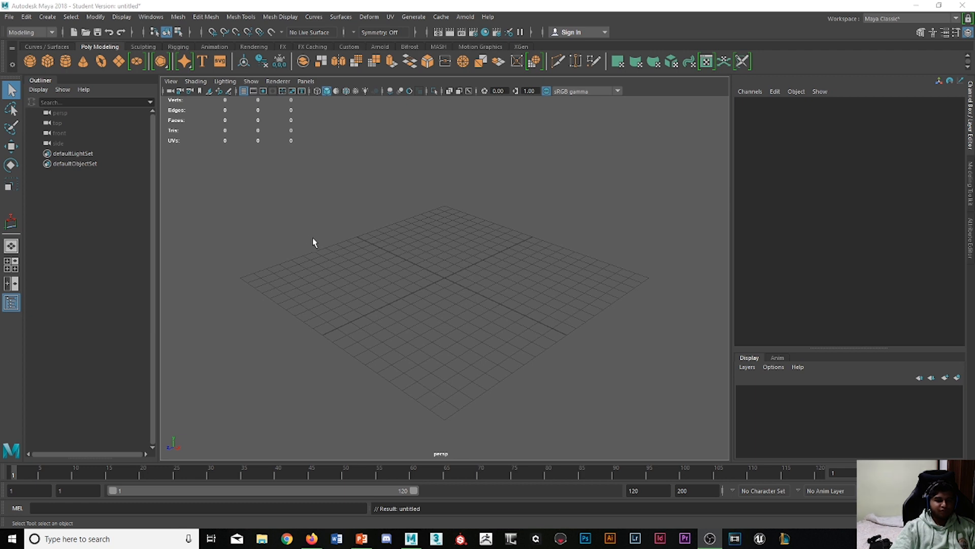
{"action": "mouse_move", "coordinate": [583, 225]}
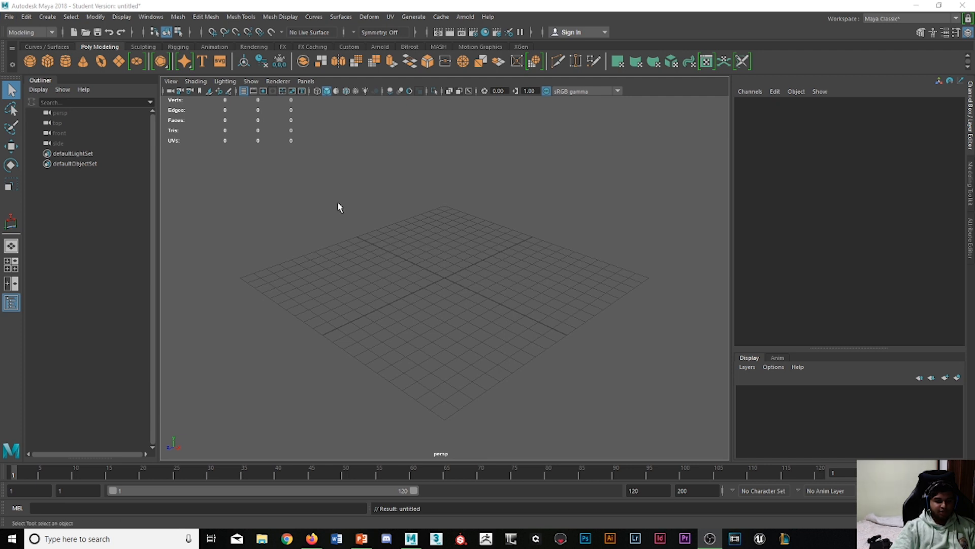
{"action": "mouse_move", "coordinate": [289, 227]}
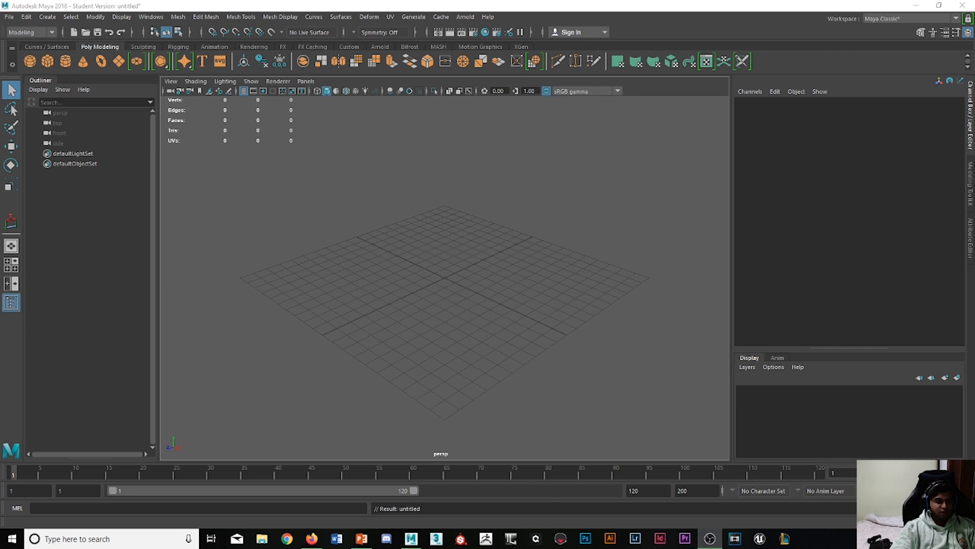
Step: Import SCALEDFOOTMAN.obj from the Desktop into the empty scene via File > Import
{"action": "left_click", "coordinate": [9, 16]}
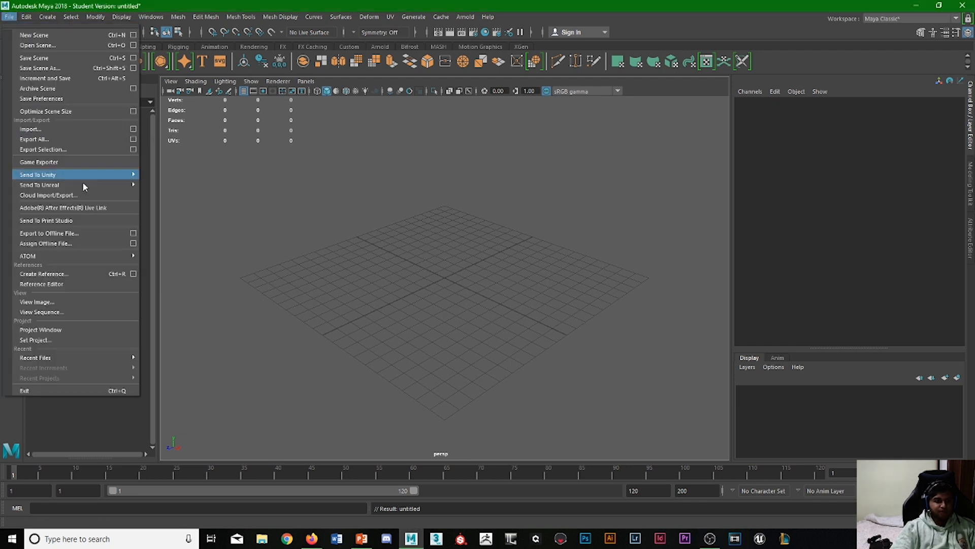
{"action": "left_click", "coordinate": [30, 129]}
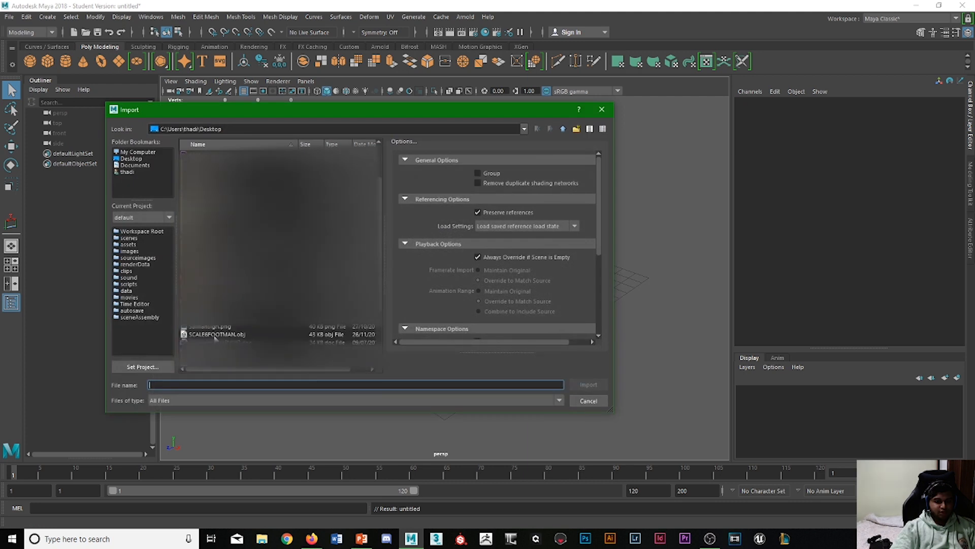
{"action": "left_click", "coordinate": [217, 335]}
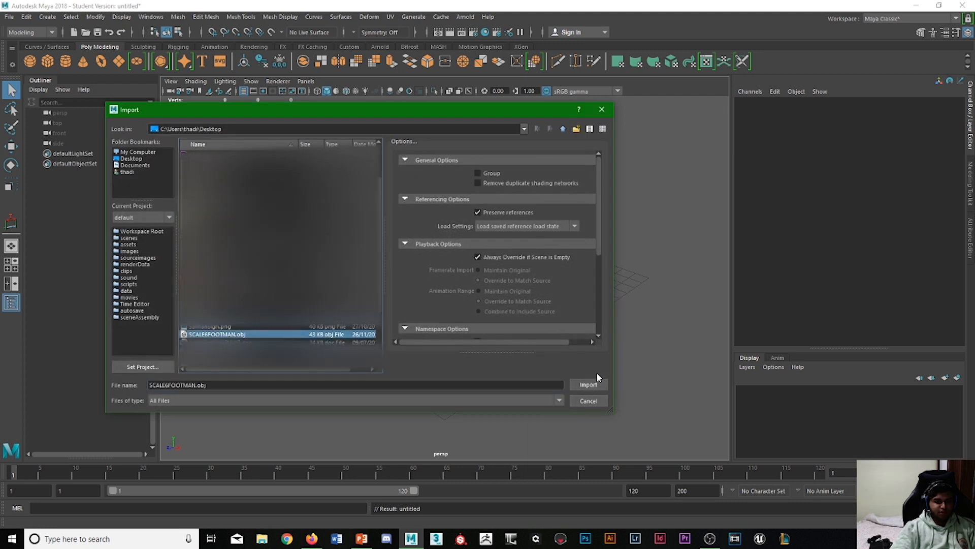
{"action": "left_click", "coordinate": [587, 384]}
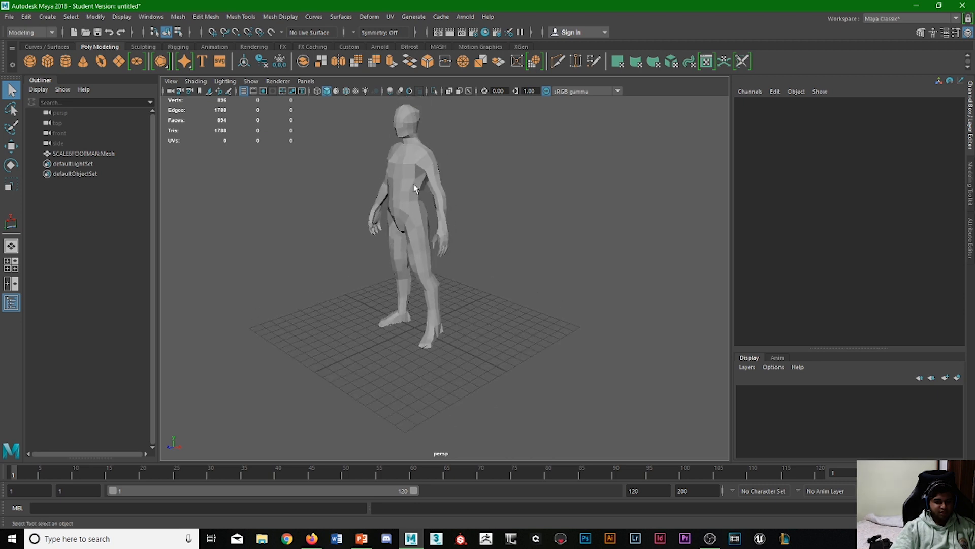
{"action": "mouse_move", "coordinate": [451, 328]}
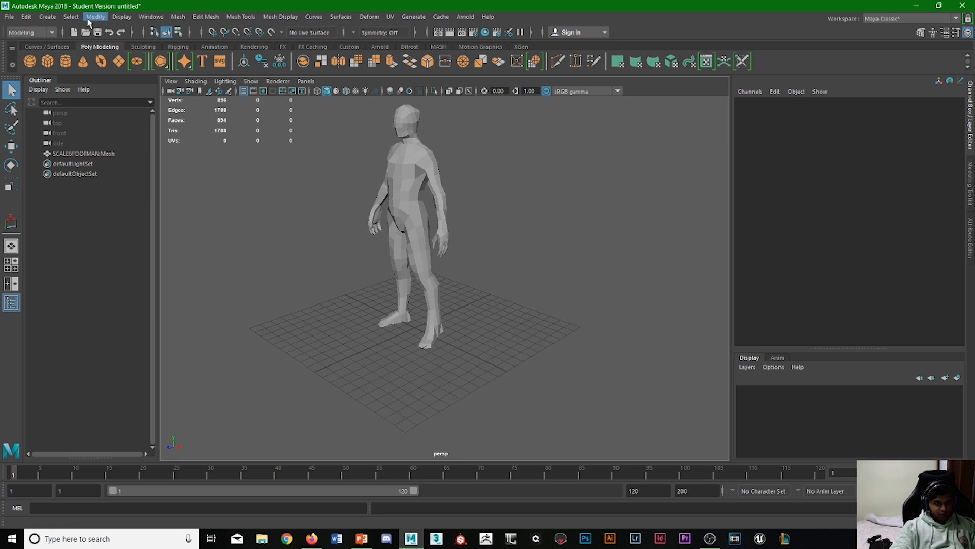
{"action": "mouse_move", "coordinate": [455, 240]}
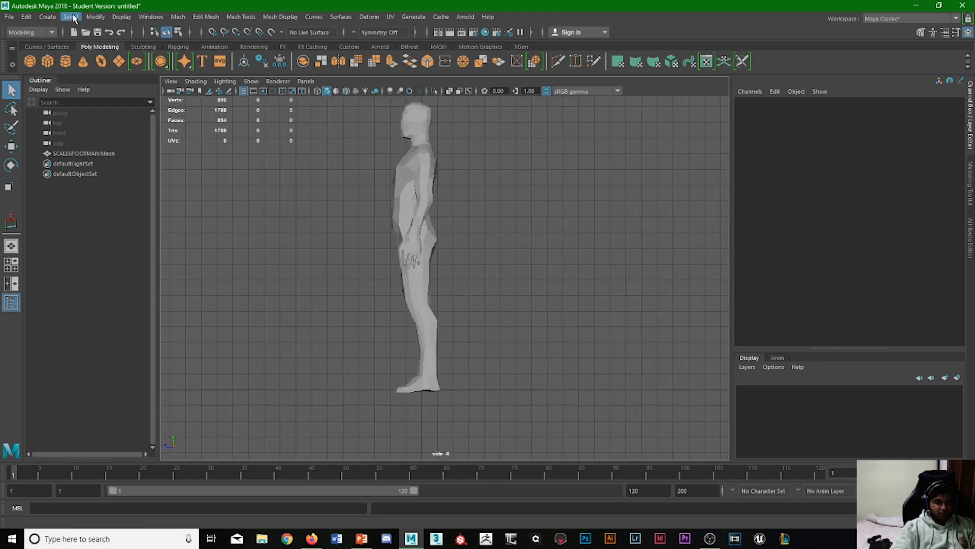
Step: Measure the man with the Distance Tool from head top to feet, reading about 182.5
{"action": "left_click", "coordinate": [47, 16]}
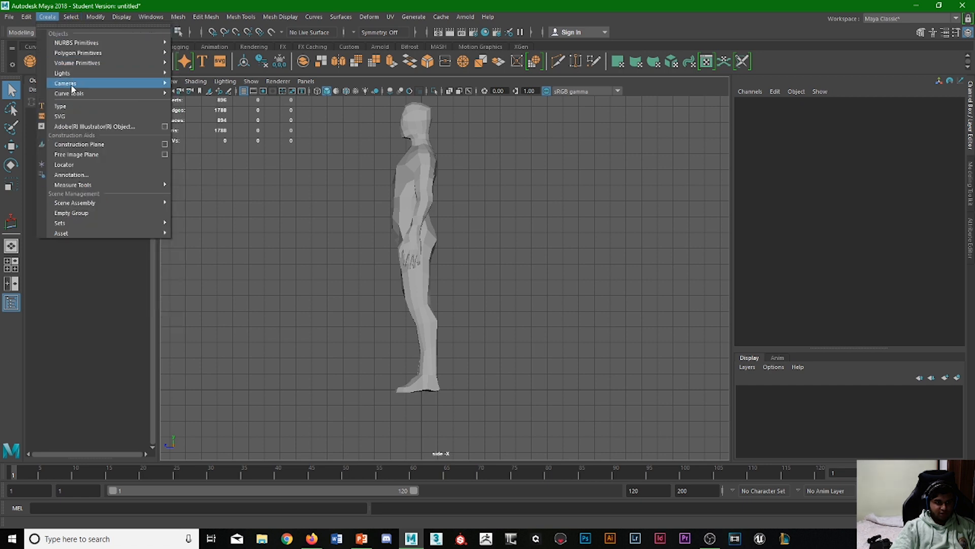
{"action": "mouse_move", "coordinate": [73, 184]}
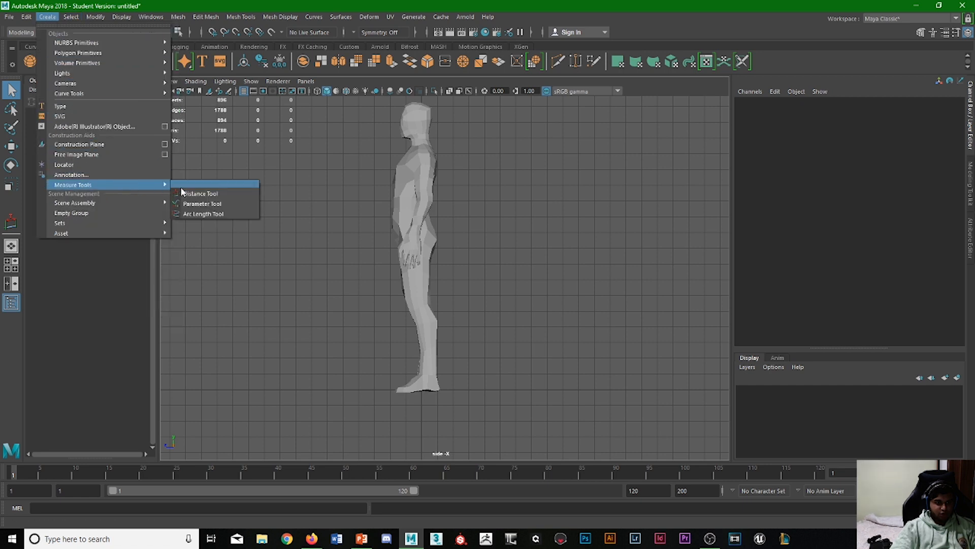
{"action": "left_click", "coordinate": [200, 194]}
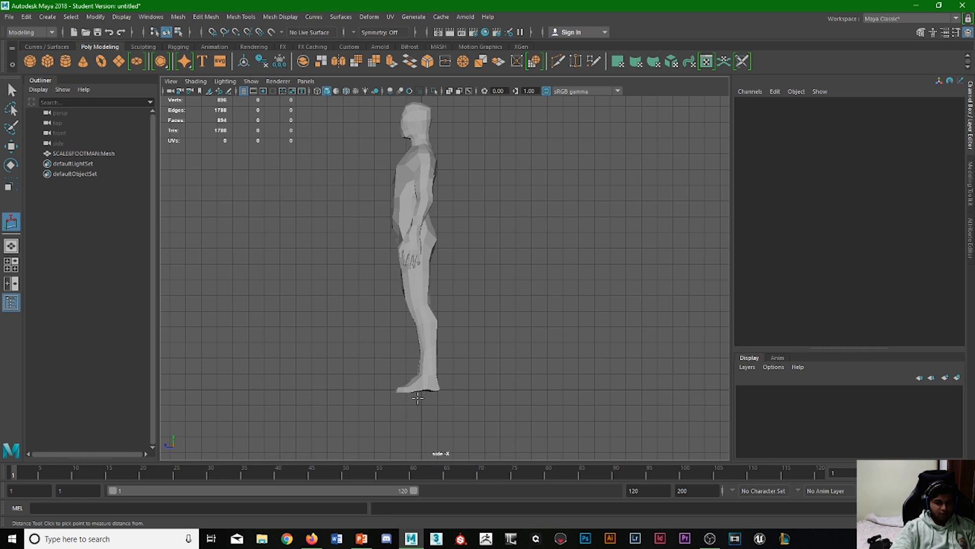
{"action": "mouse_move", "coordinate": [418, 392]}
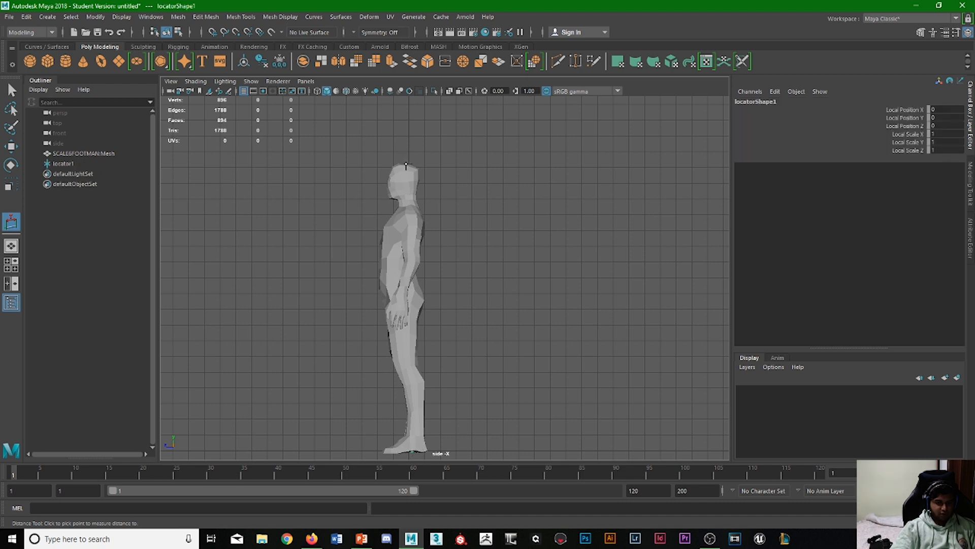
{"action": "left_click", "coordinate": [443, 448]}
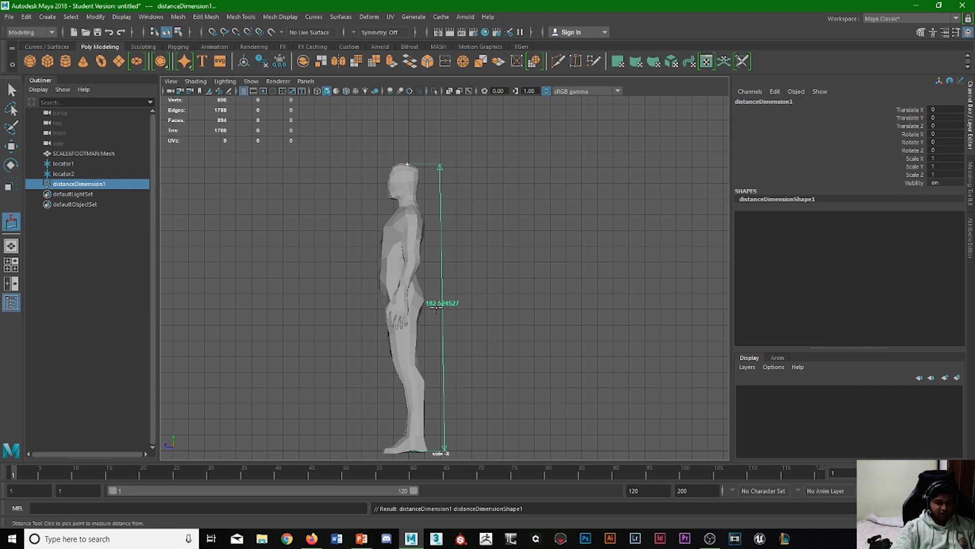
{"action": "mouse_move", "coordinate": [478, 307]}
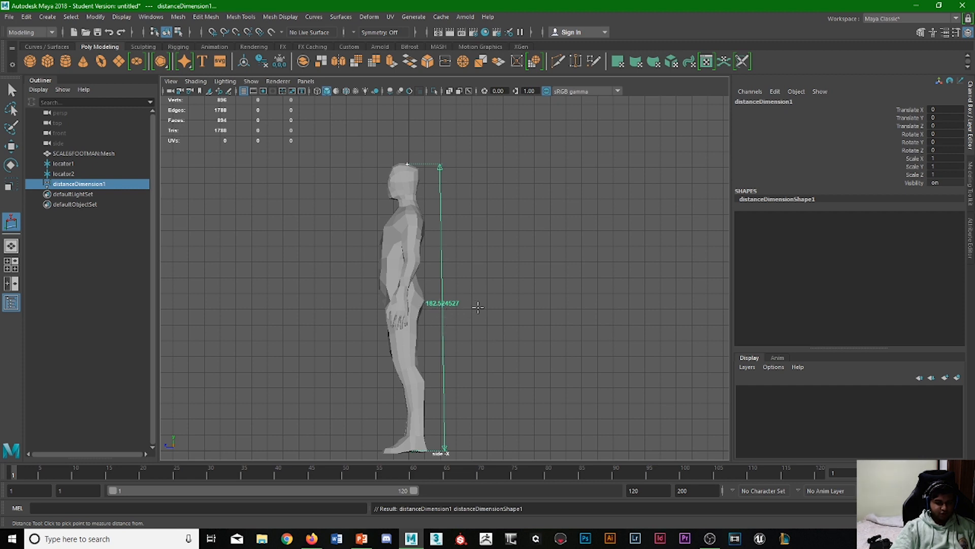
{"action": "mouse_move", "coordinate": [466, 304]}
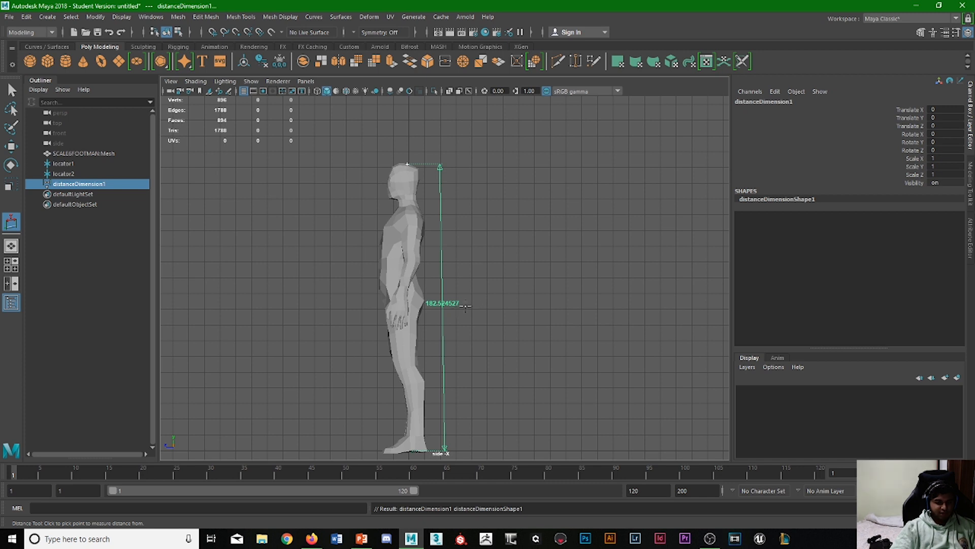
{"action": "mouse_move", "coordinate": [423, 424]}
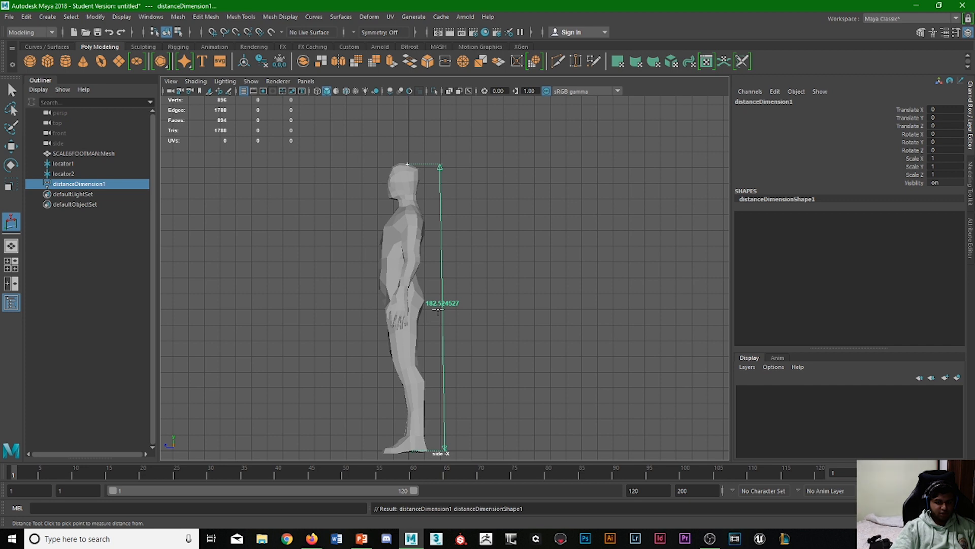
{"action": "mouse_move", "coordinate": [412, 163]}
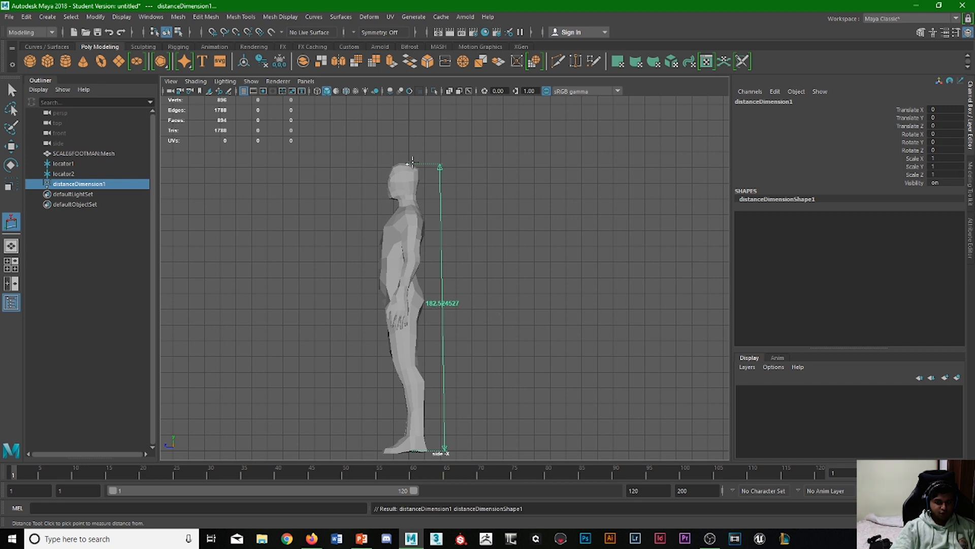
{"action": "mouse_move", "coordinate": [429, 441]}
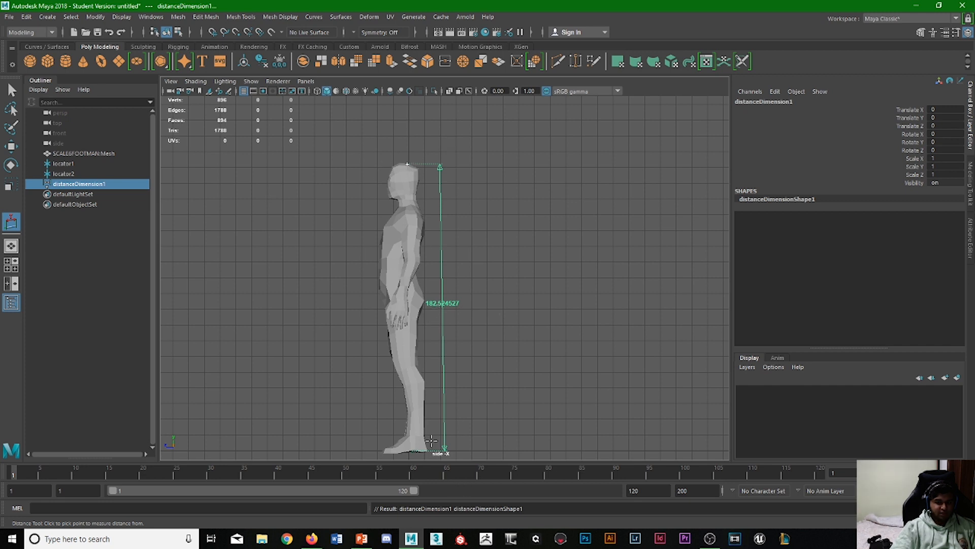
Step: Undo the last action before repositioning the height measurement points
{"action": "key", "text": "ctrl+z"}
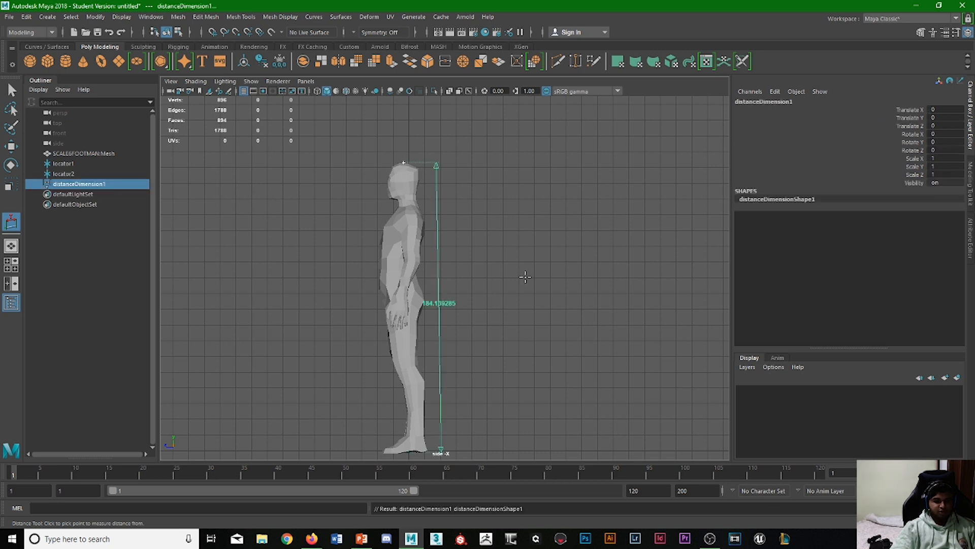
{"action": "mouse_move", "coordinate": [396, 530]}
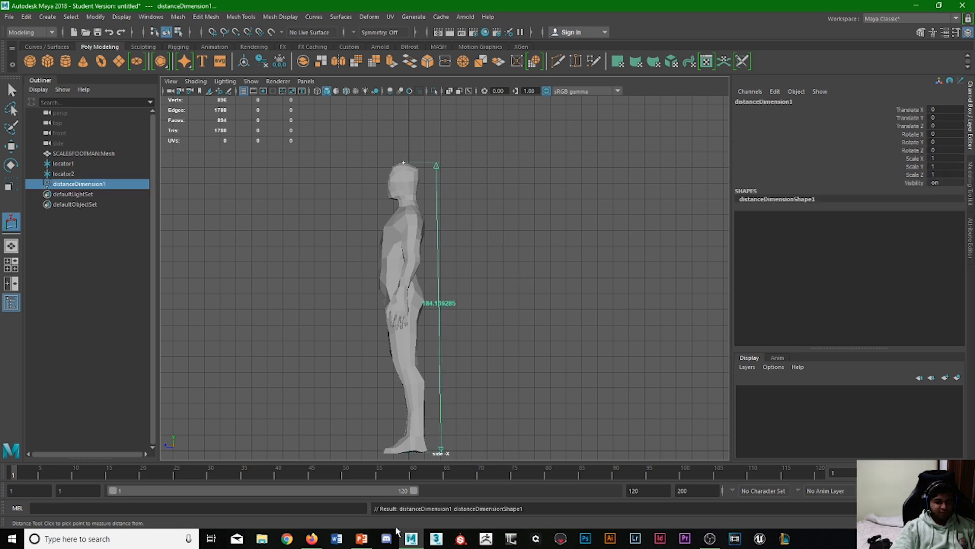
{"action": "mouse_move", "coordinate": [397, 346]}
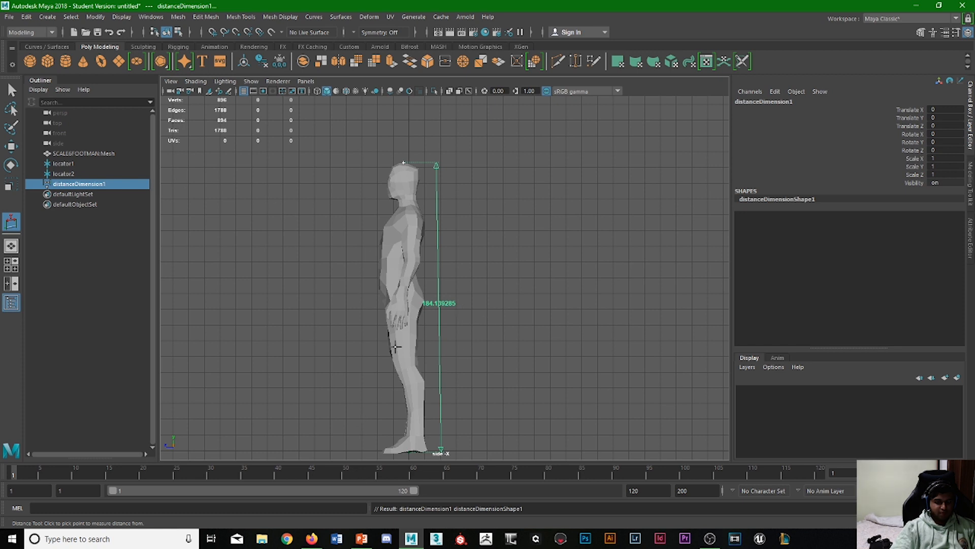
{"action": "mouse_move", "coordinate": [330, 457]}
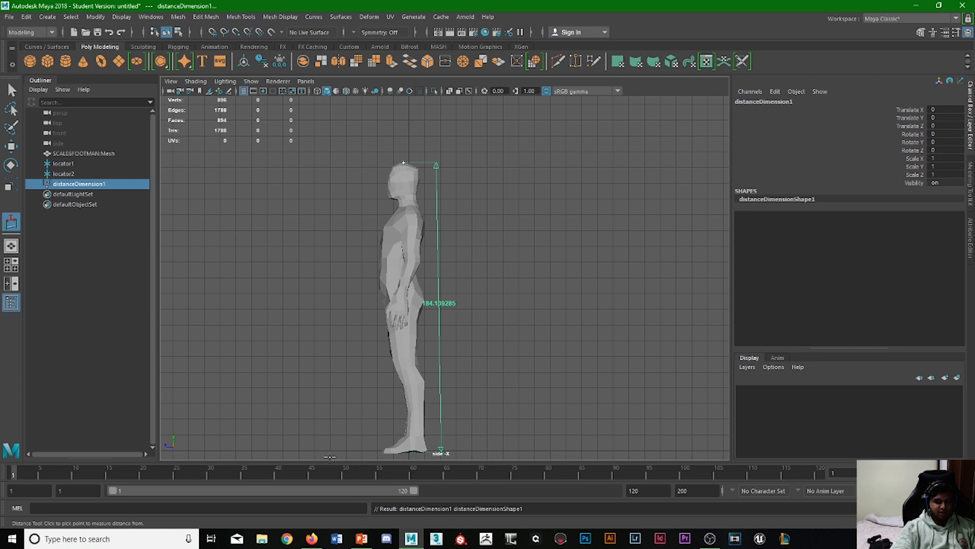
{"action": "mouse_move", "coordinate": [127, 134]}
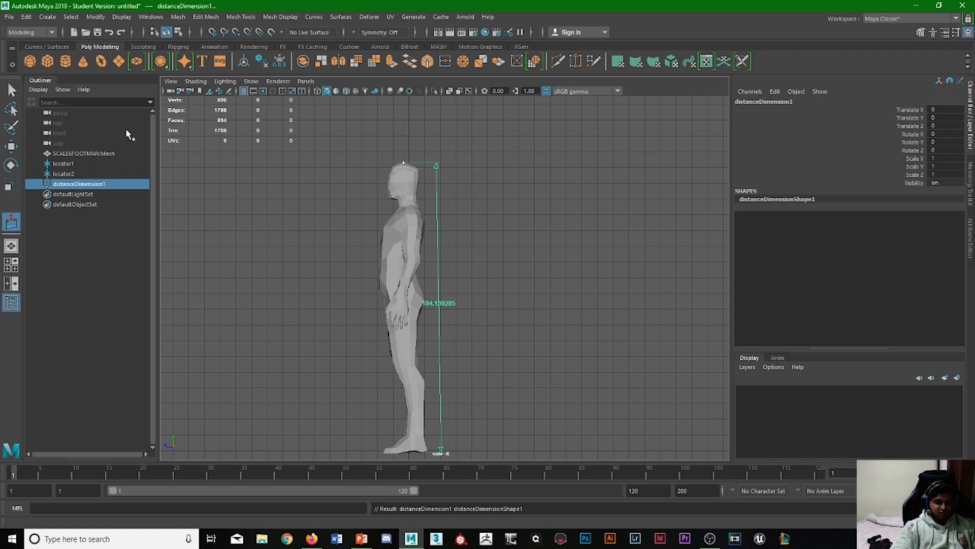